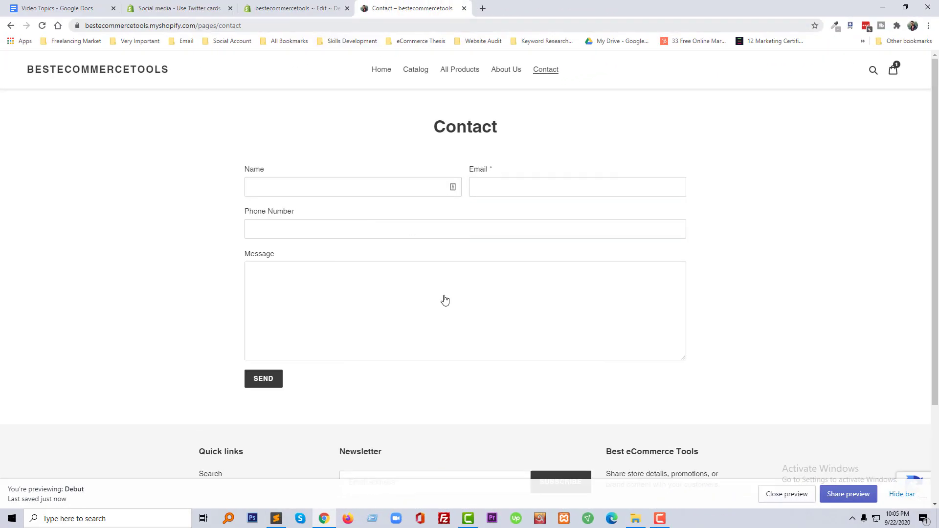
mouse_move(794, 200)
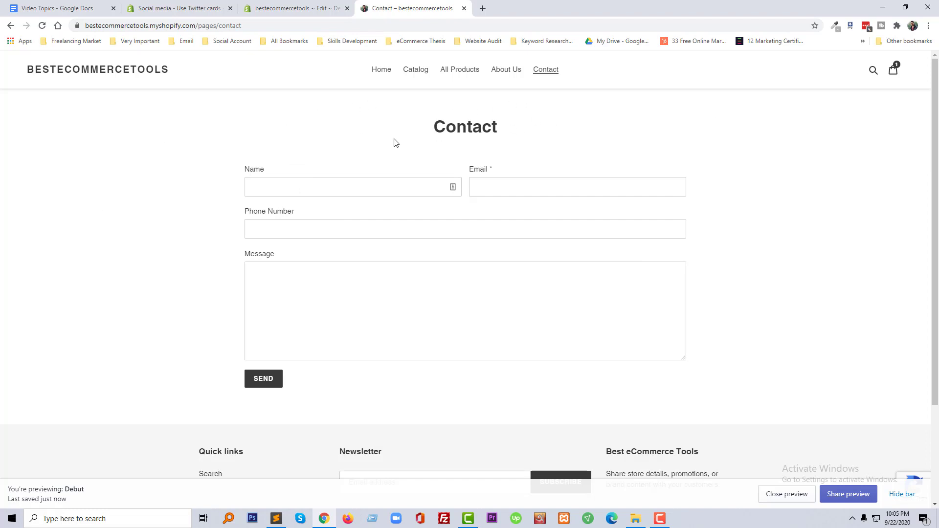
From the Themes page, choose Edit code in the Debut theme's Actions menu.
double_click(465, 126)
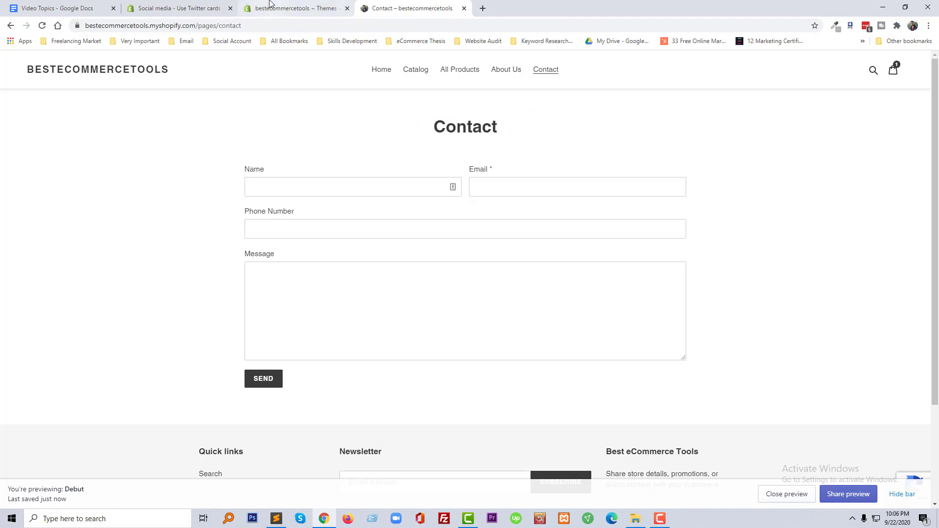
left_click(293, 8)
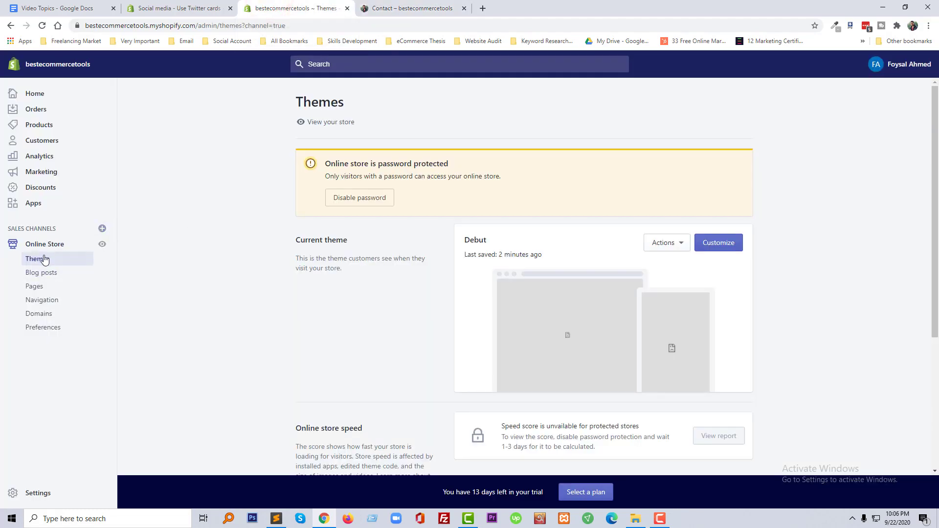
mouse_move(52, 263)
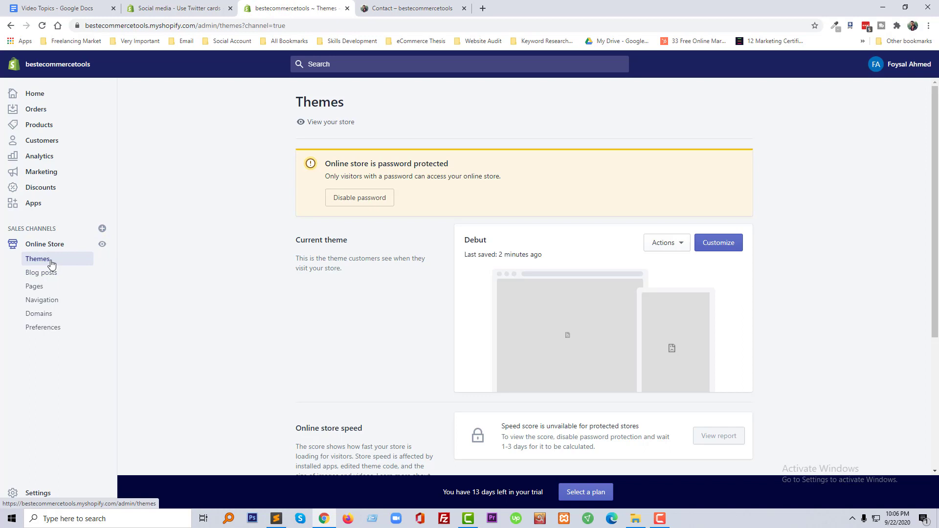
mouse_move(668, 246)
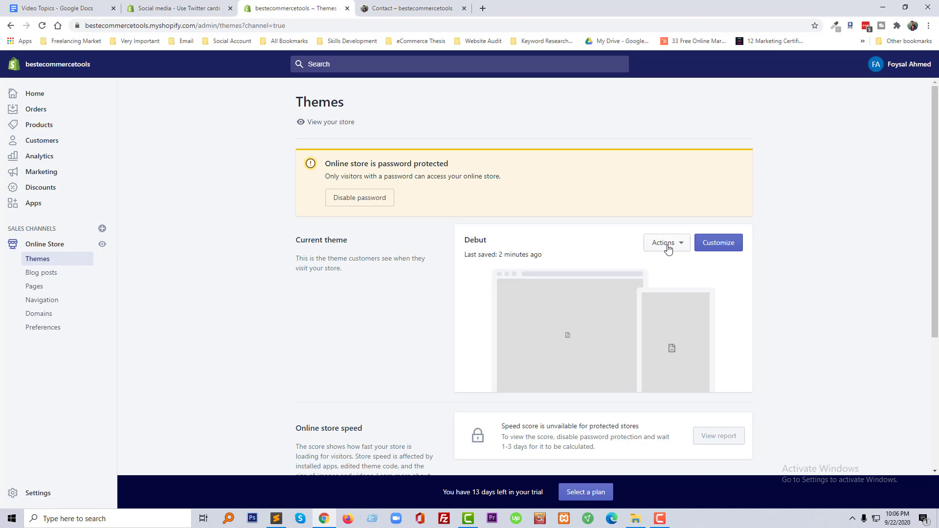
left_click(666, 243)
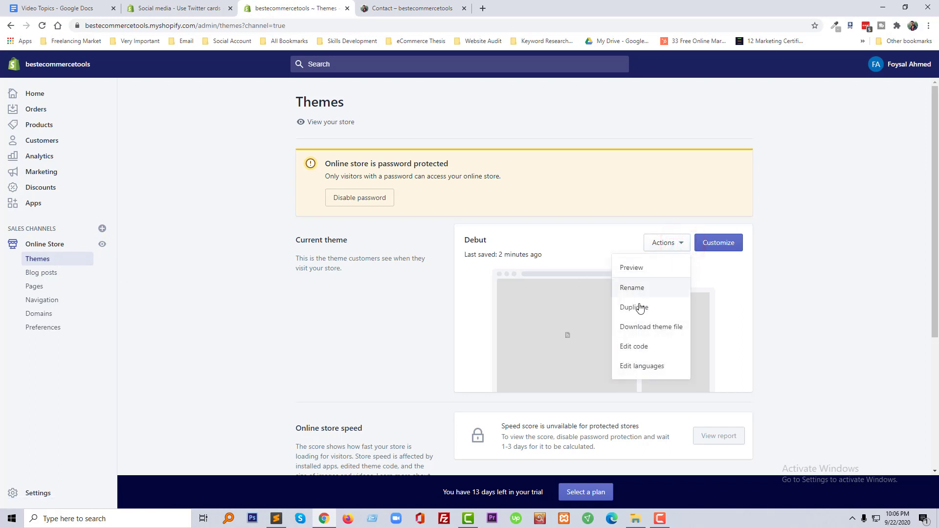
mouse_move(660, 350)
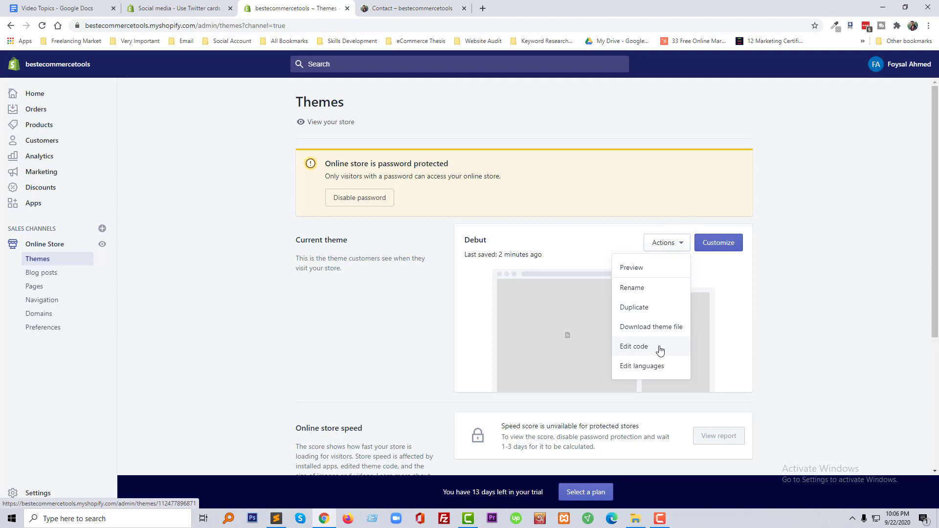
left_click(634, 346)
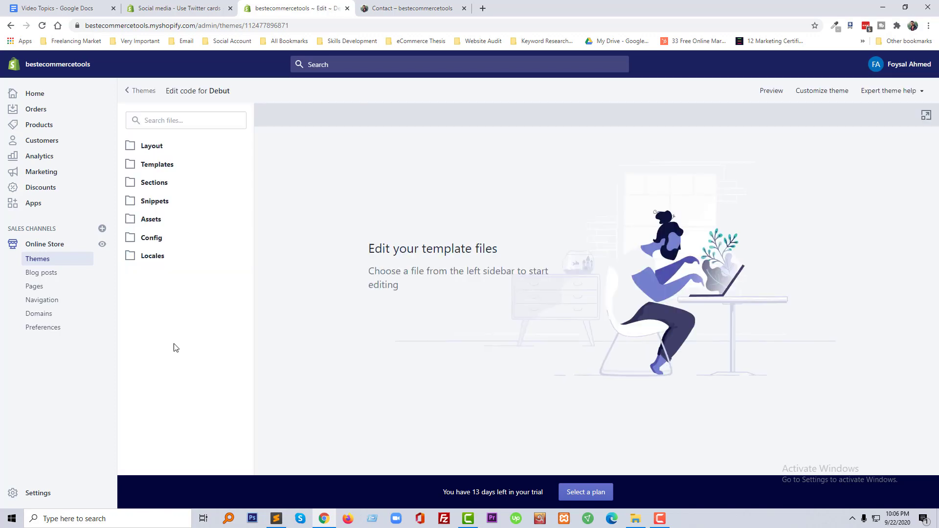
mouse_move(149, 277)
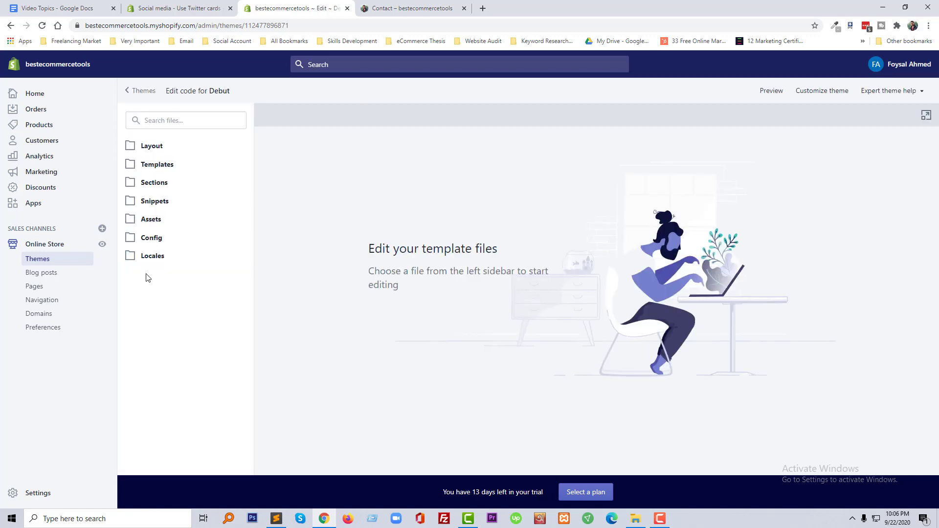
Expand Assets, open theme.css.liquid and scroll to its last rules.
left_click(151, 221)
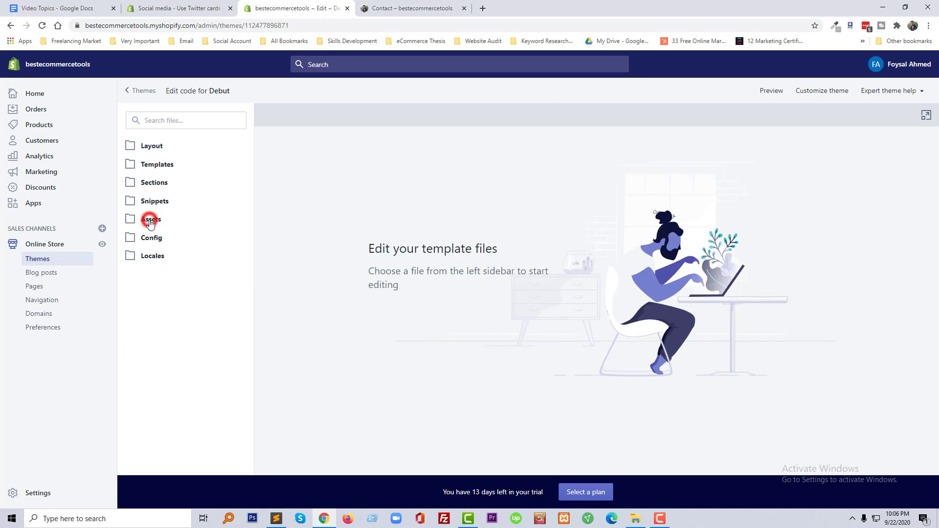
left_click(151, 219)
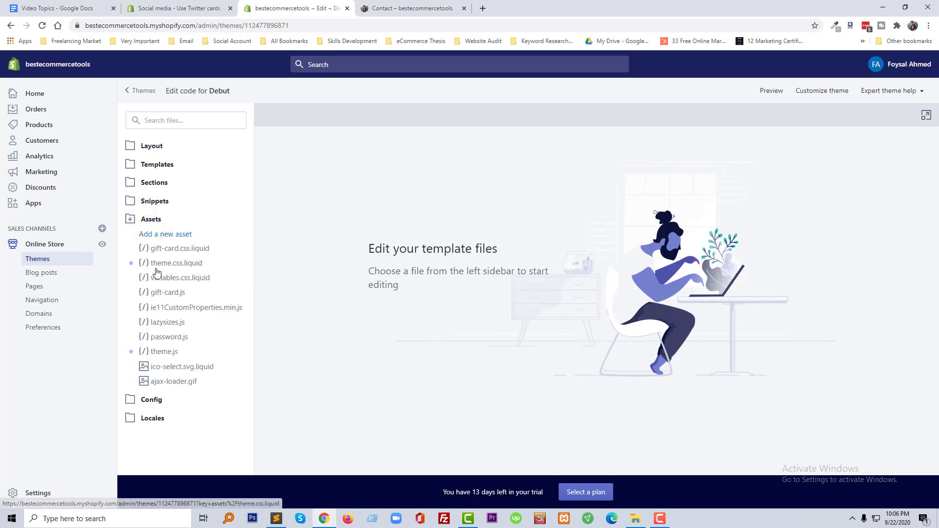
mouse_move(194, 269)
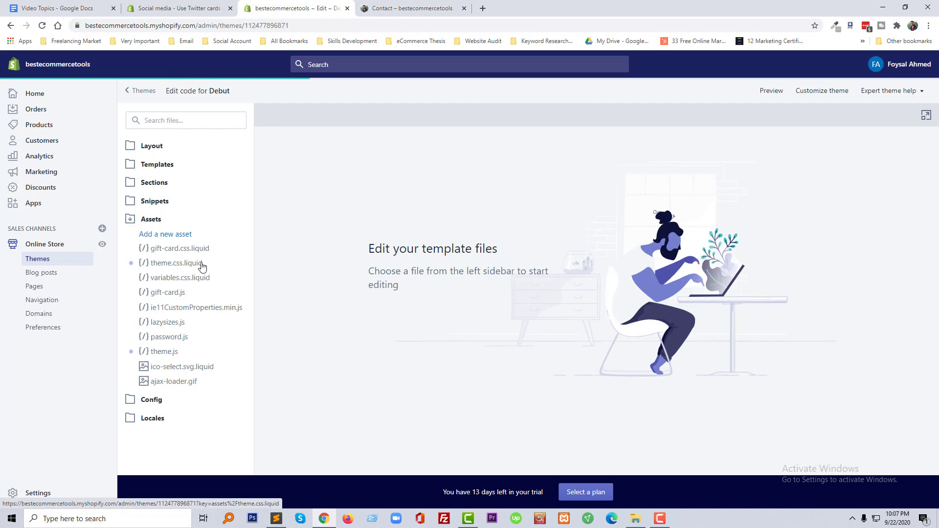
left_click(175, 262)
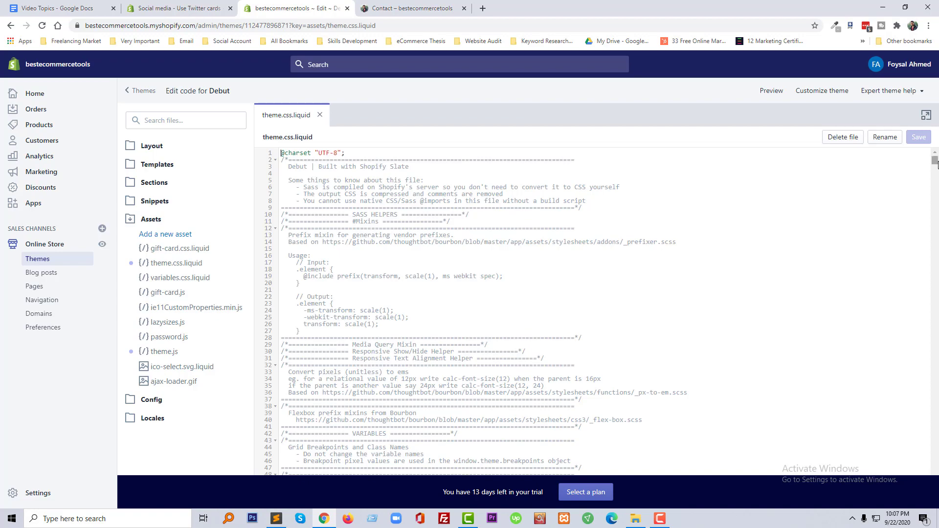
scroll("down", 3)
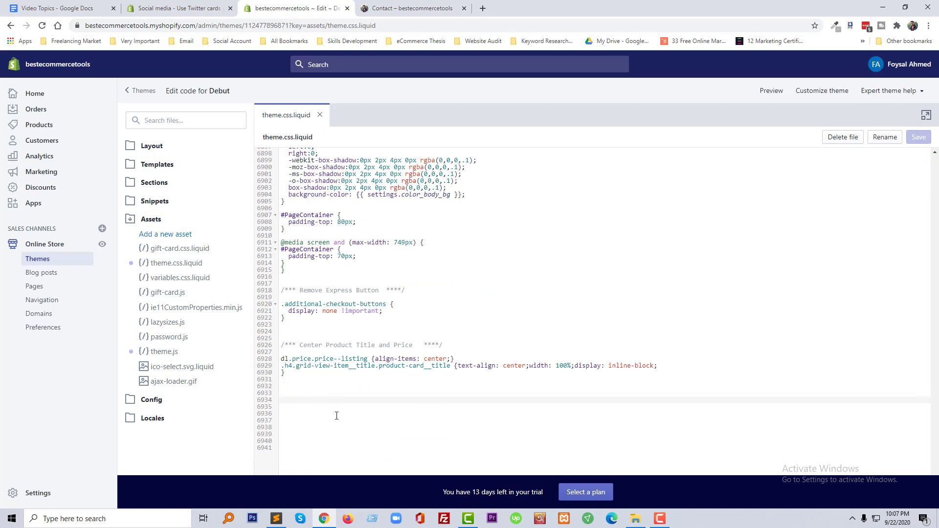
Copy the prepared 'Hide page title' CSS rule from Sublime Text.
left_click(276, 518)
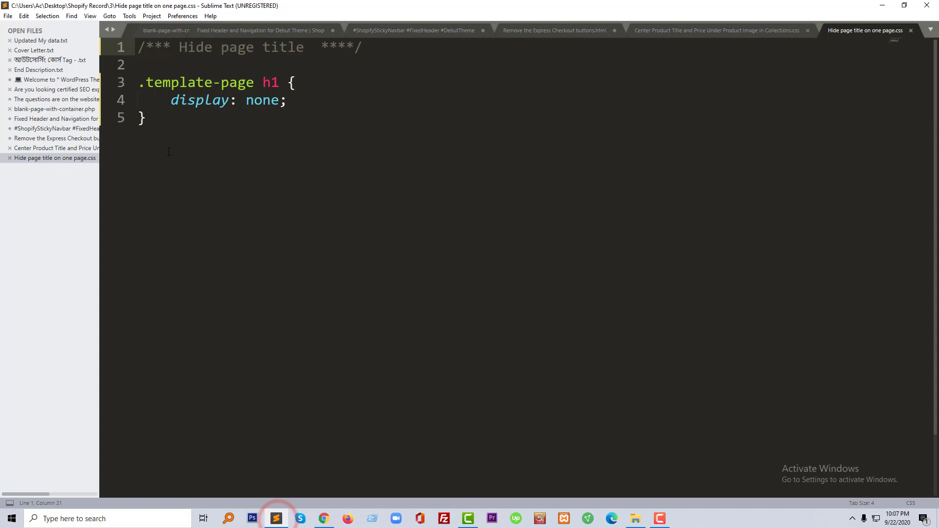
right_click(176, 98)
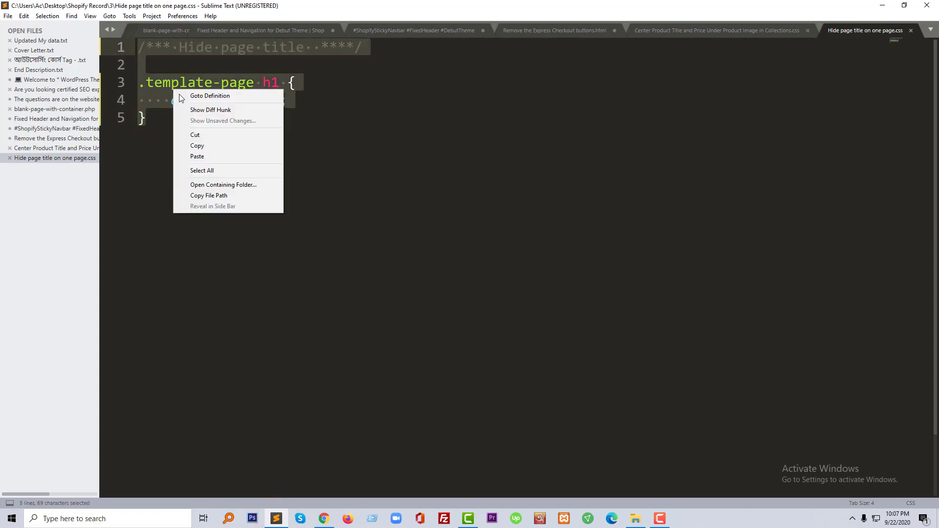
left_click(197, 145)
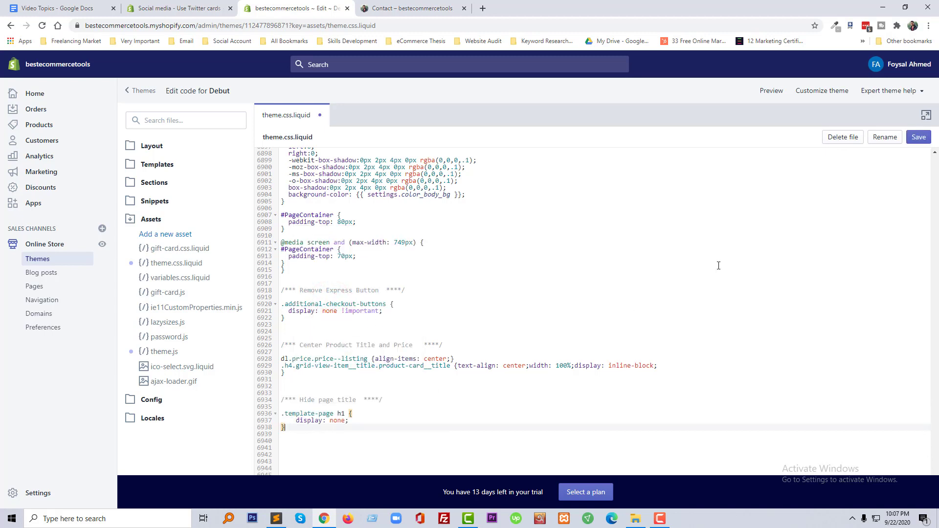
Save theme.css.liquid with the pasted rule and dismiss the Asset saved notice.
left_click(918, 137)
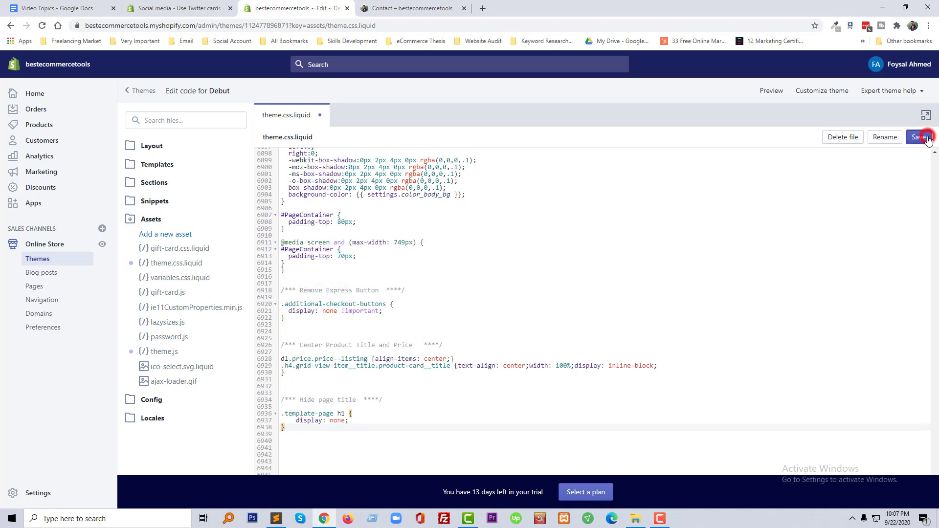
left_click(922, 137)
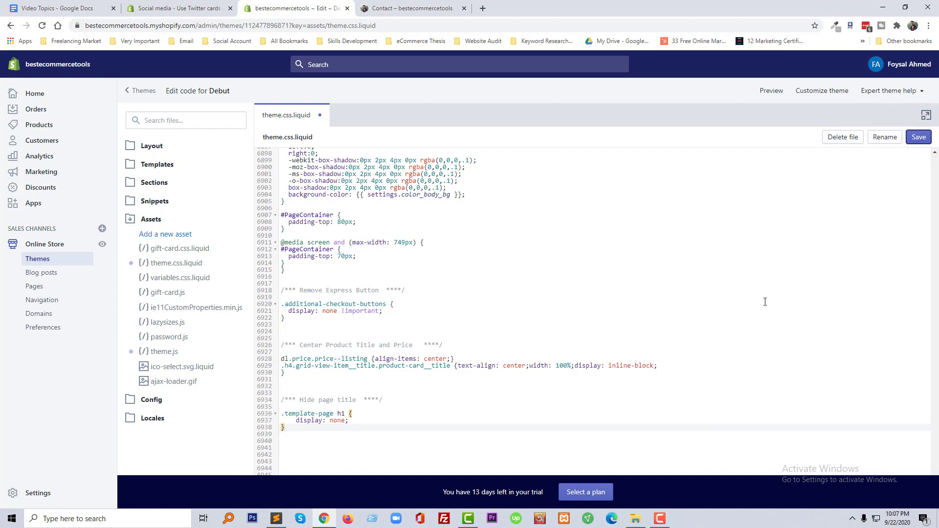
left_click(918, 137)
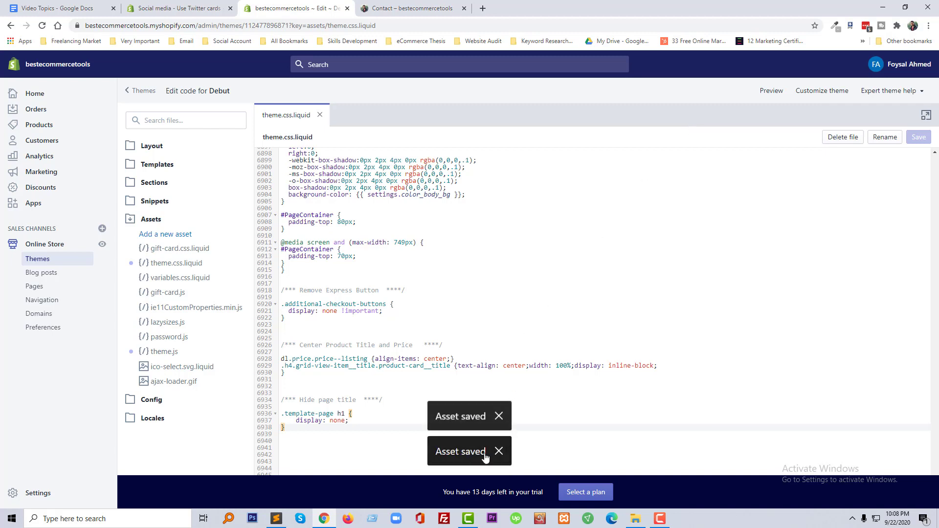
left_click(501, 413)
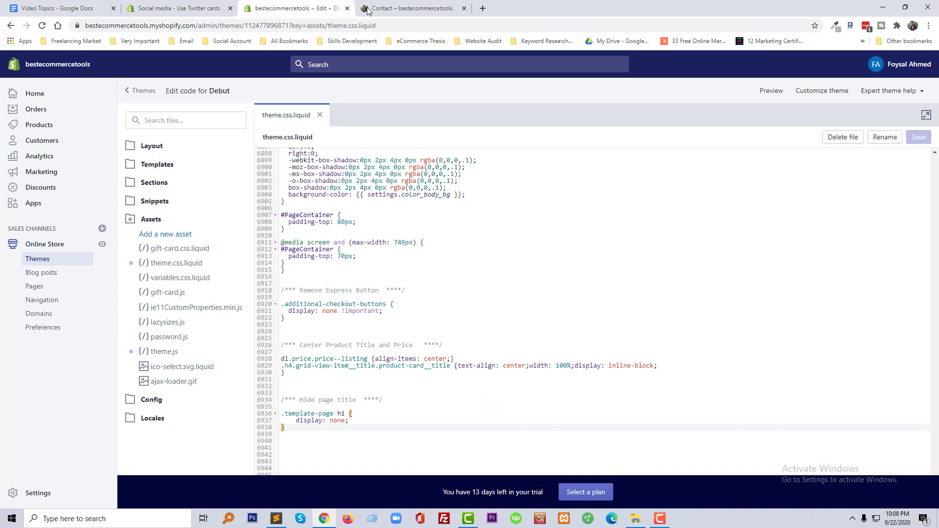
Reload the Contact preview tab and scroll to confirm the heading is gone.
left_click(408, 9)
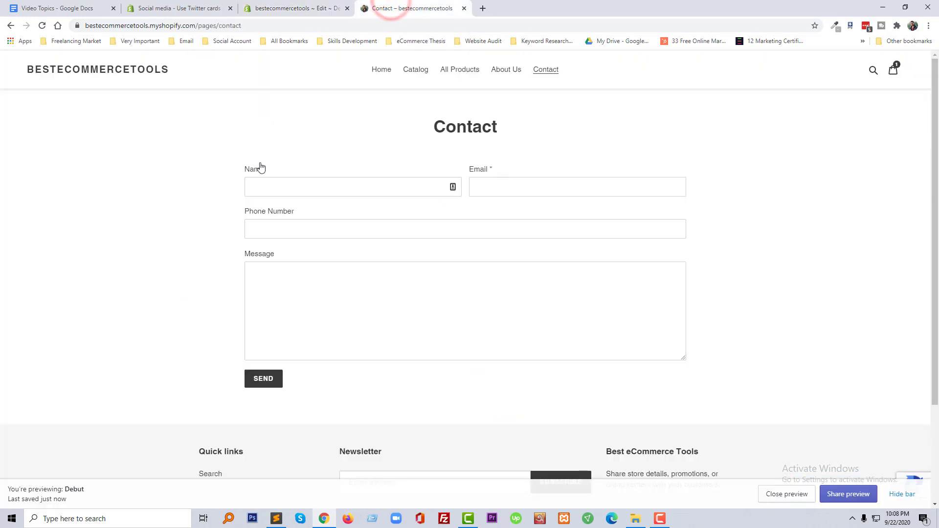
mouse_move(88, 105)
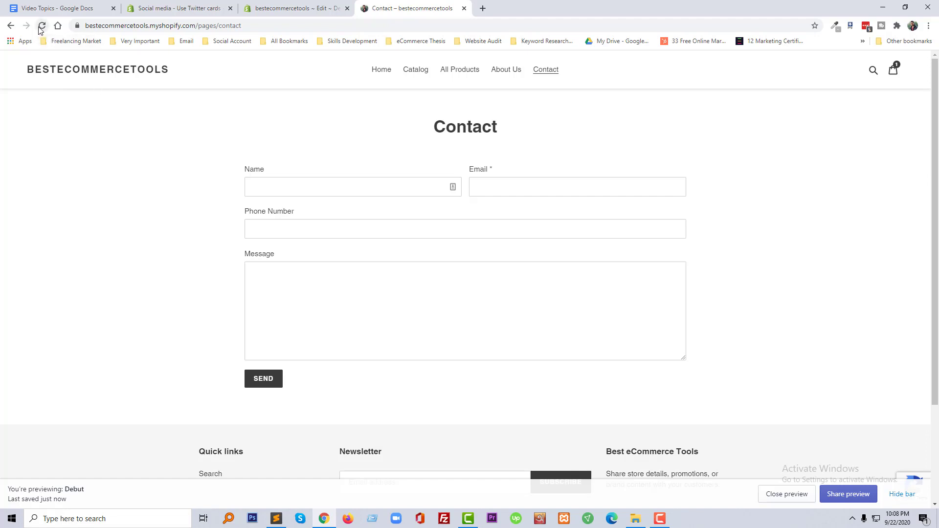
mouse_move(43, 26)
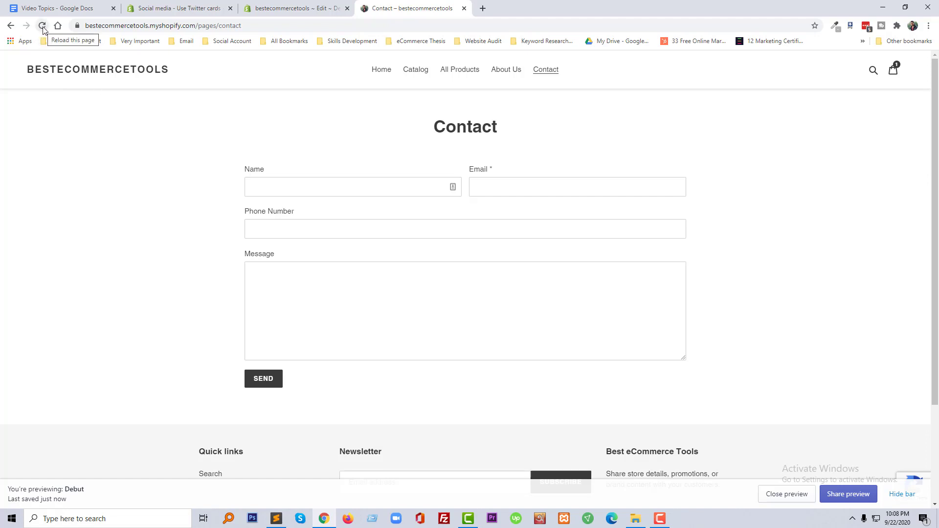
left_click(41, 40)
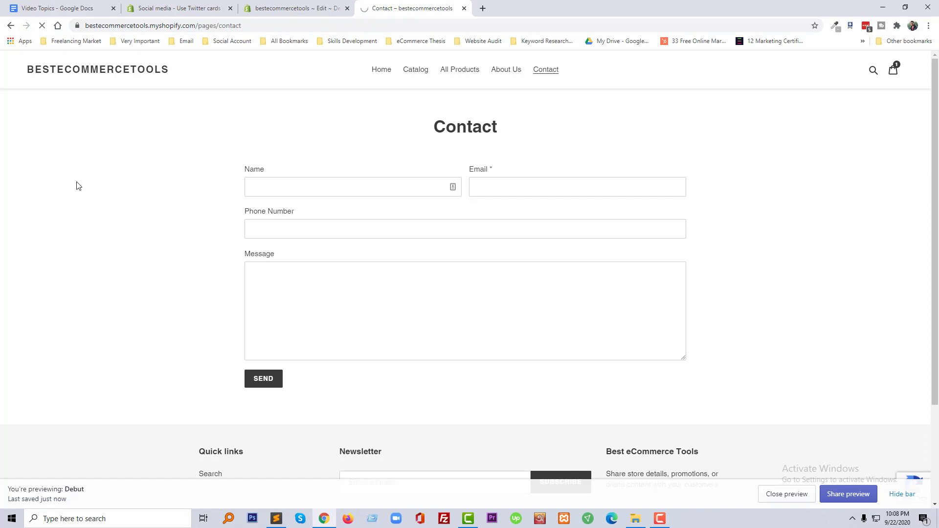
scroll("down", 3)
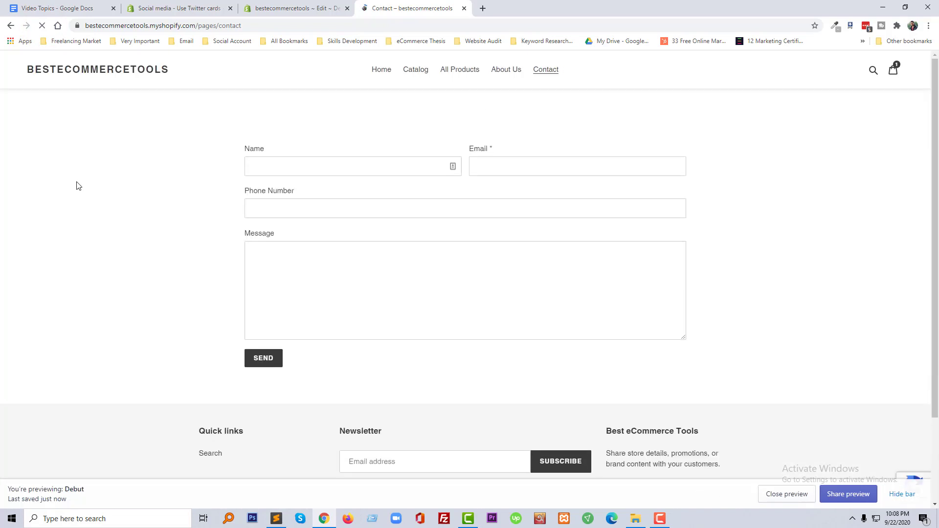